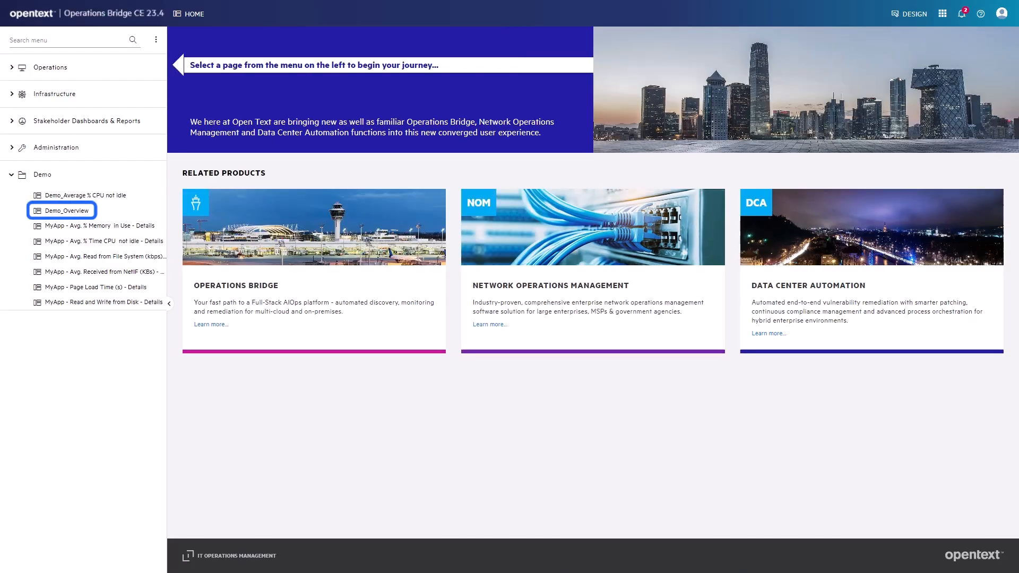
Step: Open the Demo_Overview dashboard from the Demo group in the left navigation
left_click(66, 210)
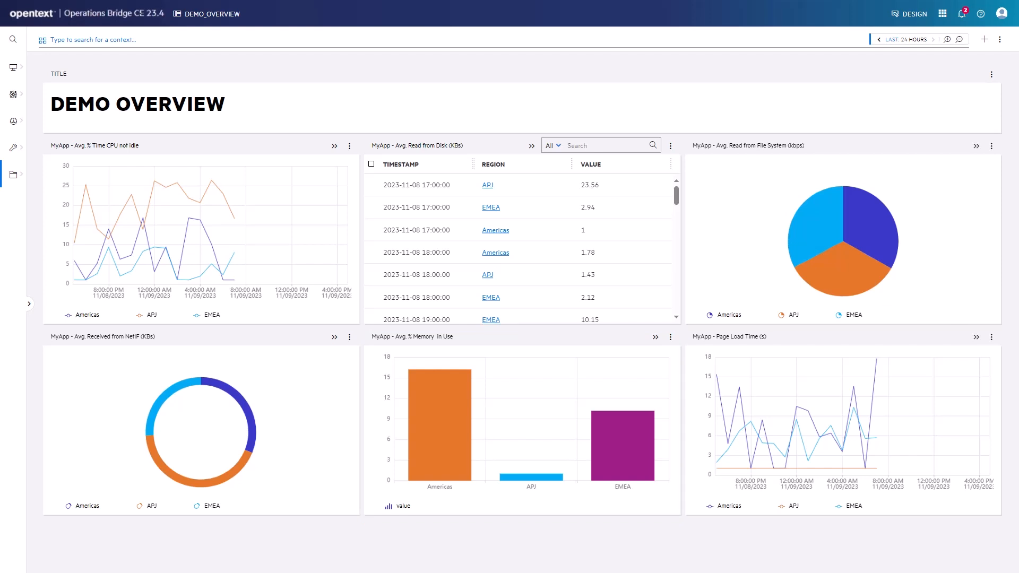
left_click(907, 39)
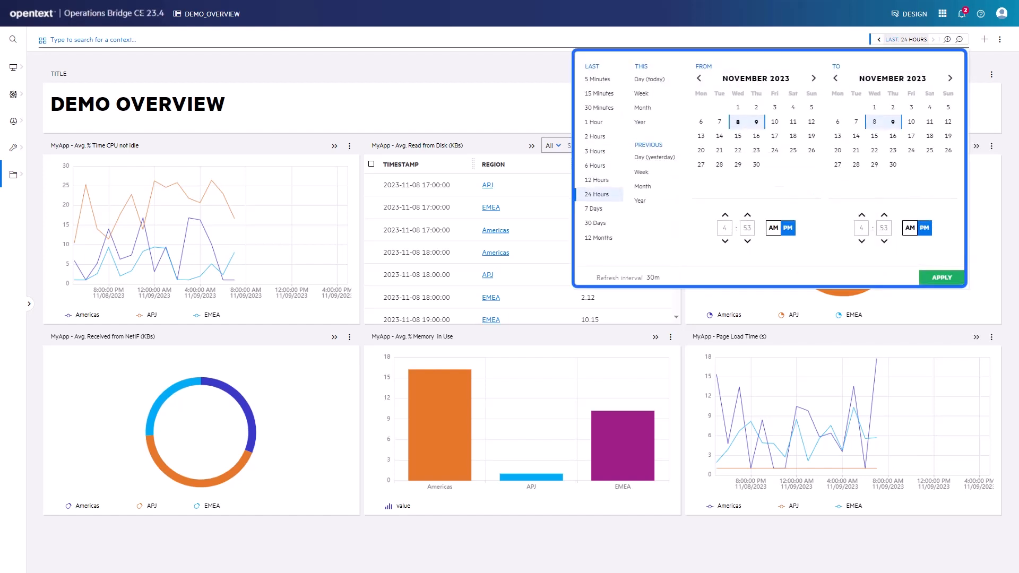
left_click(907, 38)
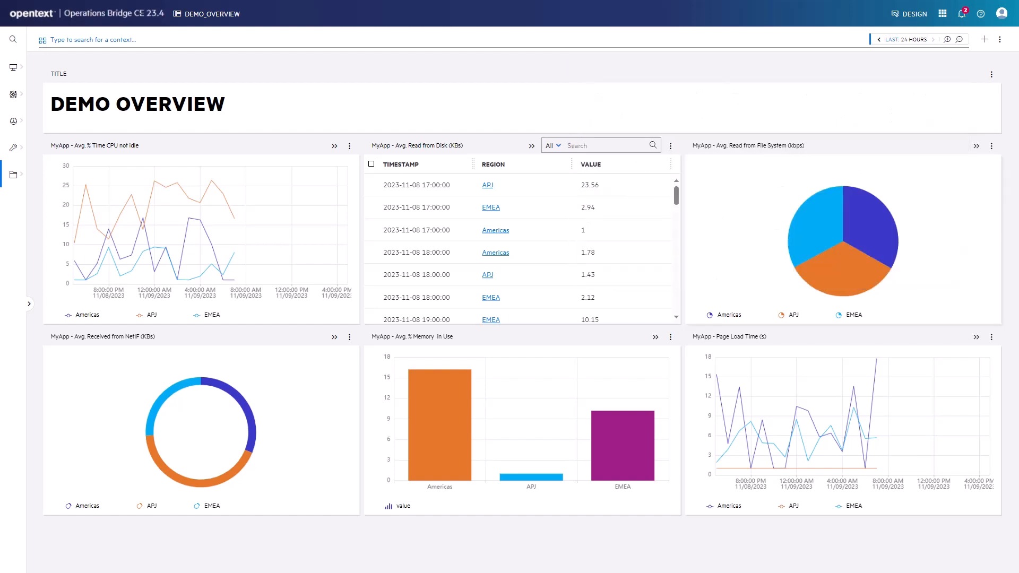
left_click(106, 39)
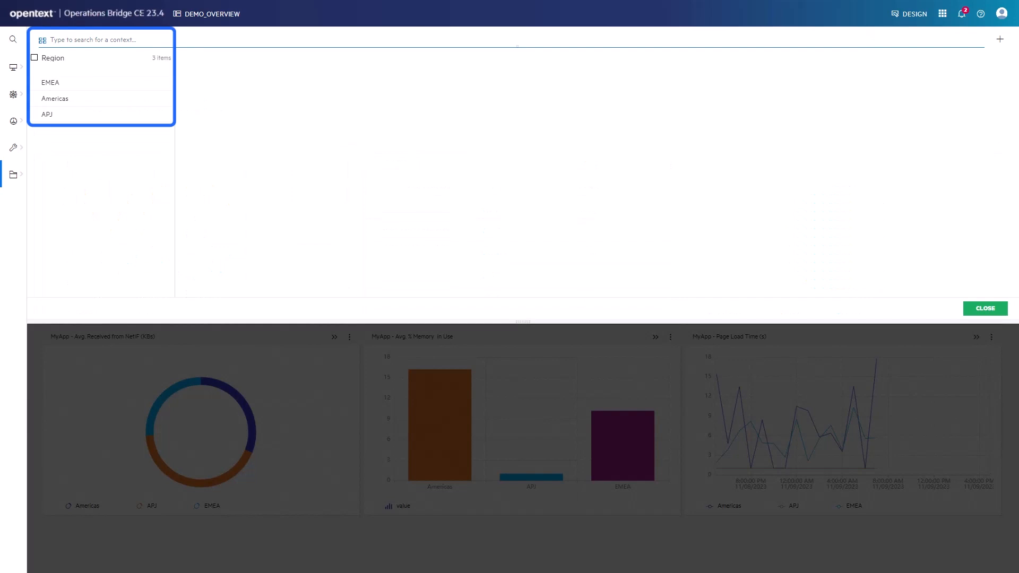
left_click(985, 308)
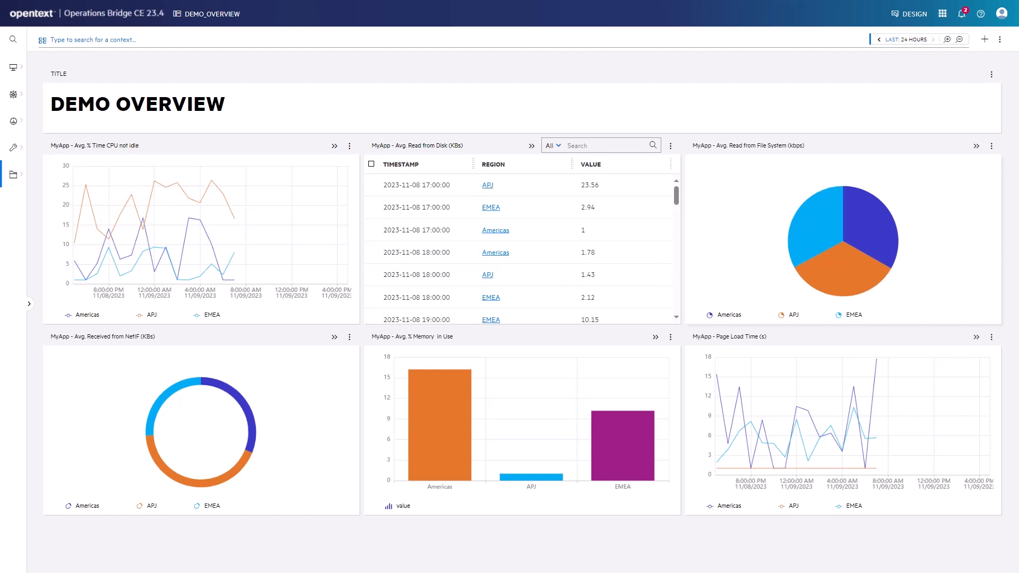
left_click(909, 38)
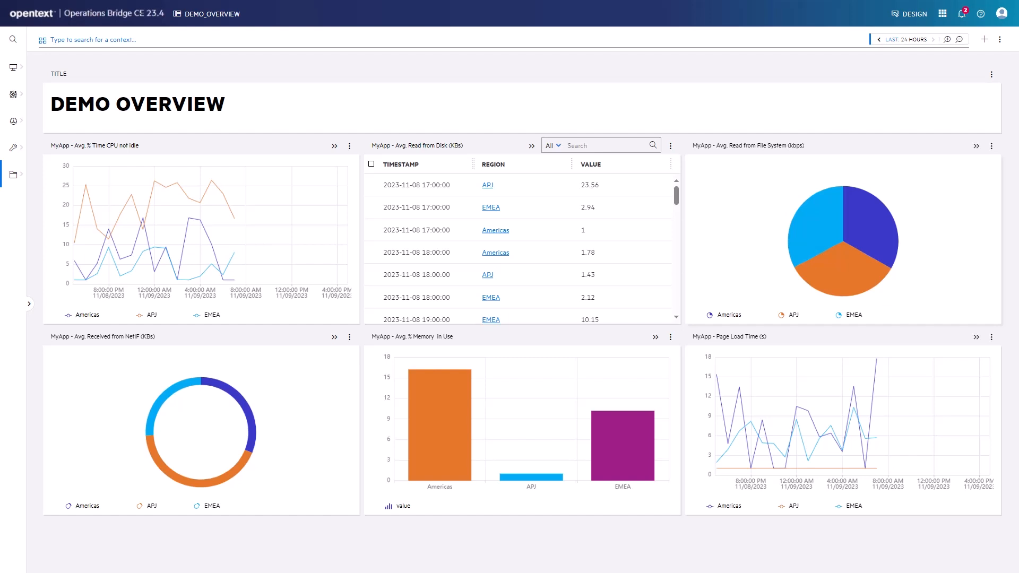
left_click(93, 39)
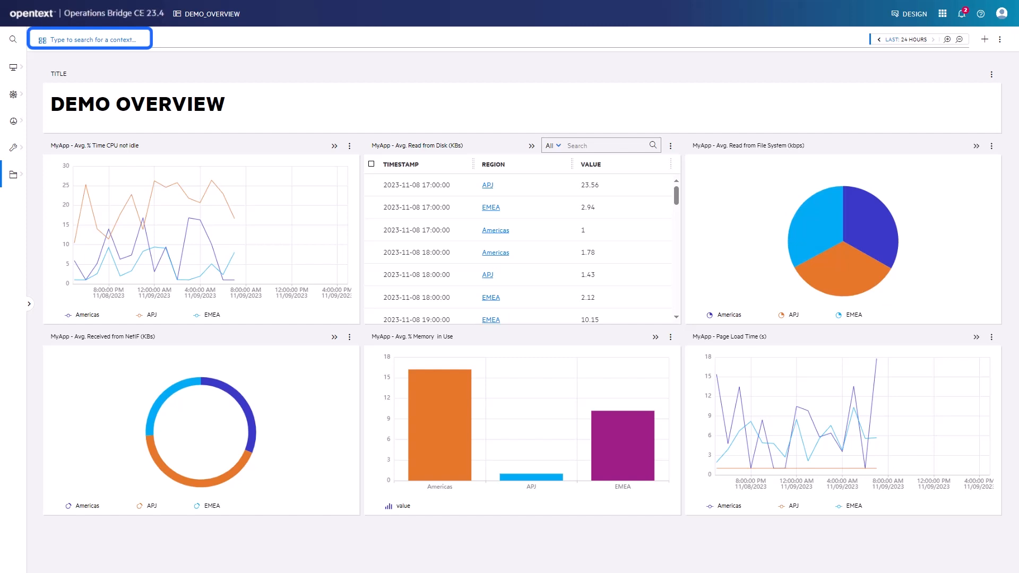
Step: Show the Region context list with EMEA, Americas and APJ available
left_click(95, 39)
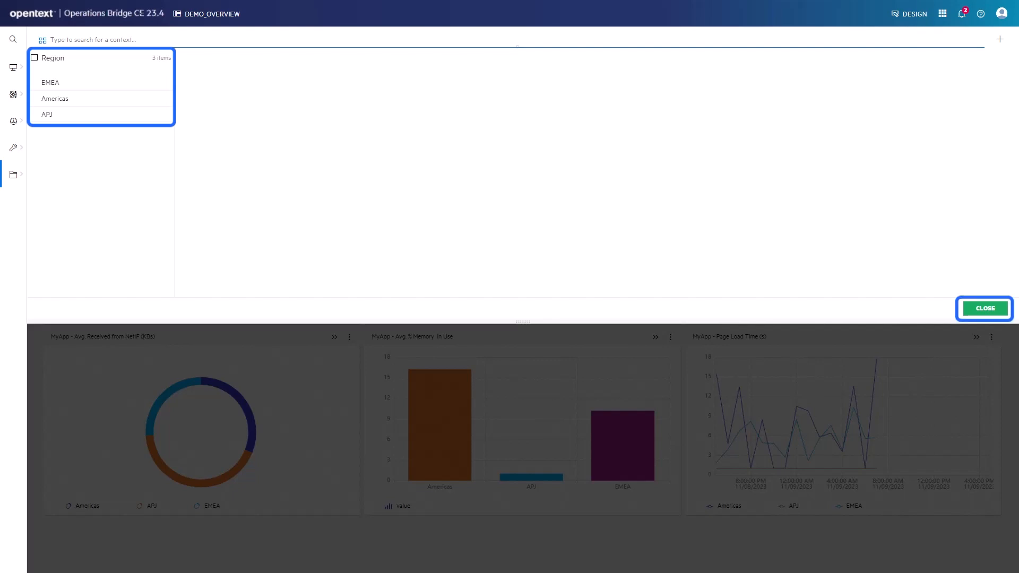
left_click(985, 308)
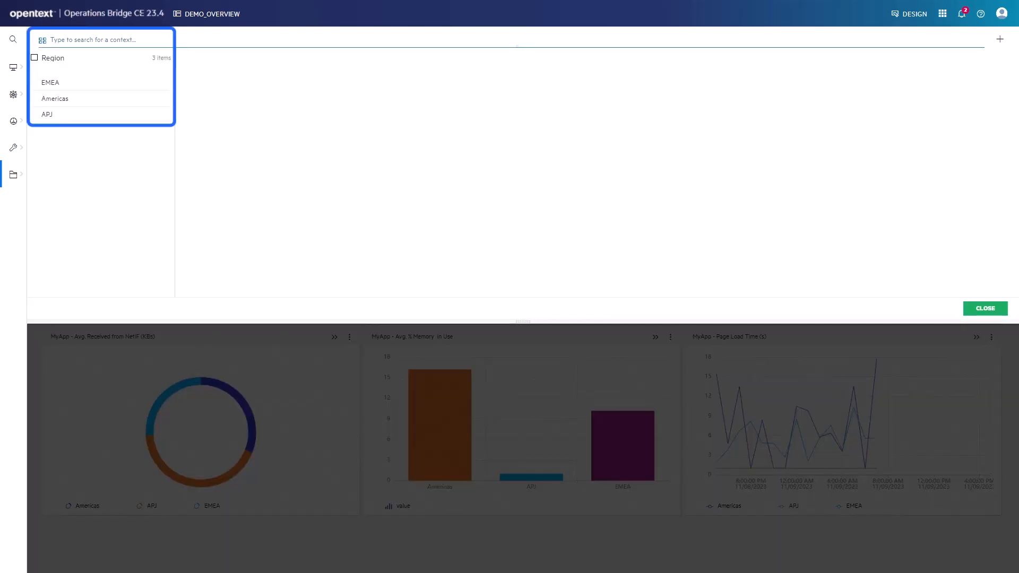
Step: Check EMEA and Americas in the Region panel and apply the filter
left_click(50, 83)
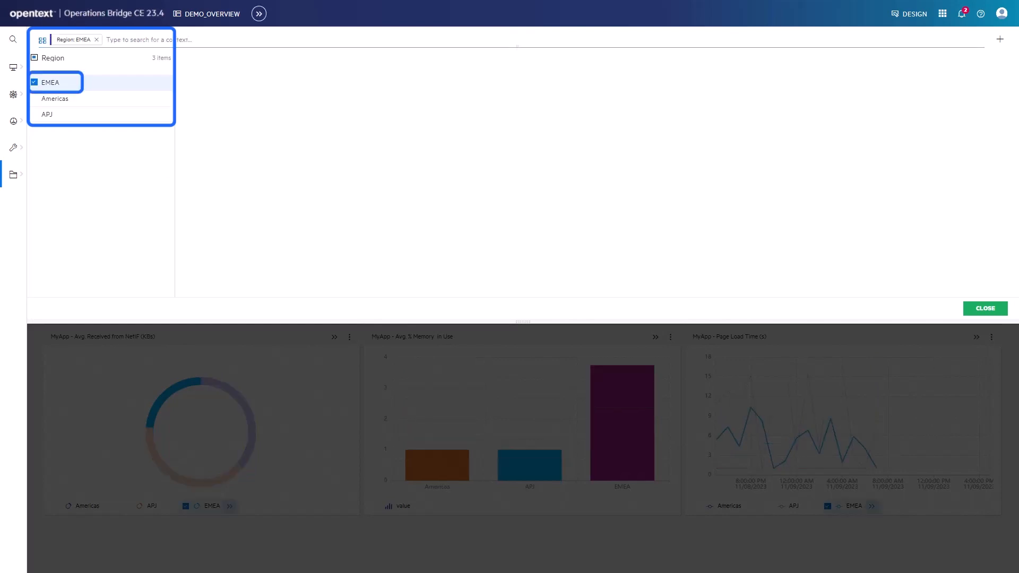
left_click(986, 308)
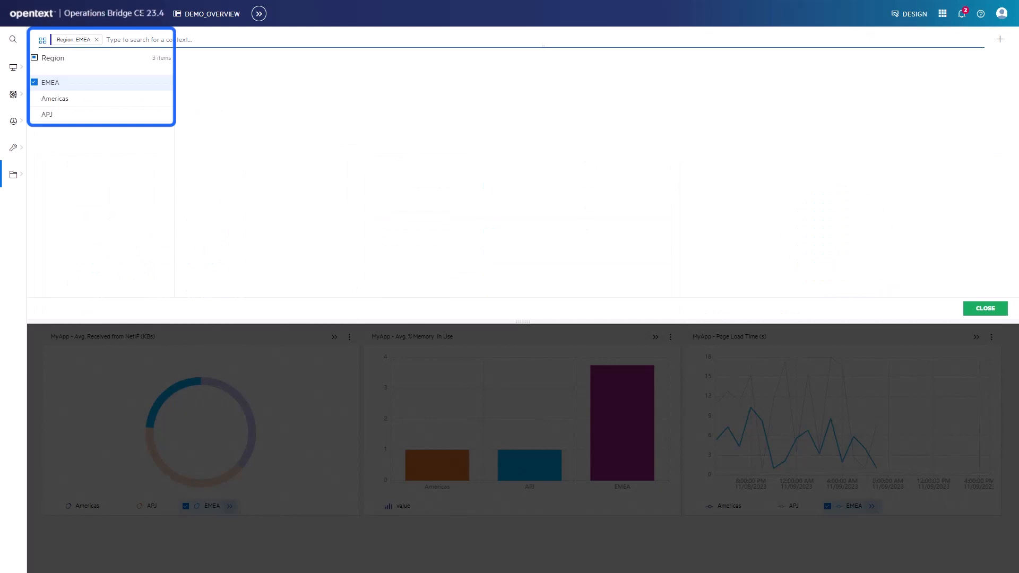
left_click(36, 98)
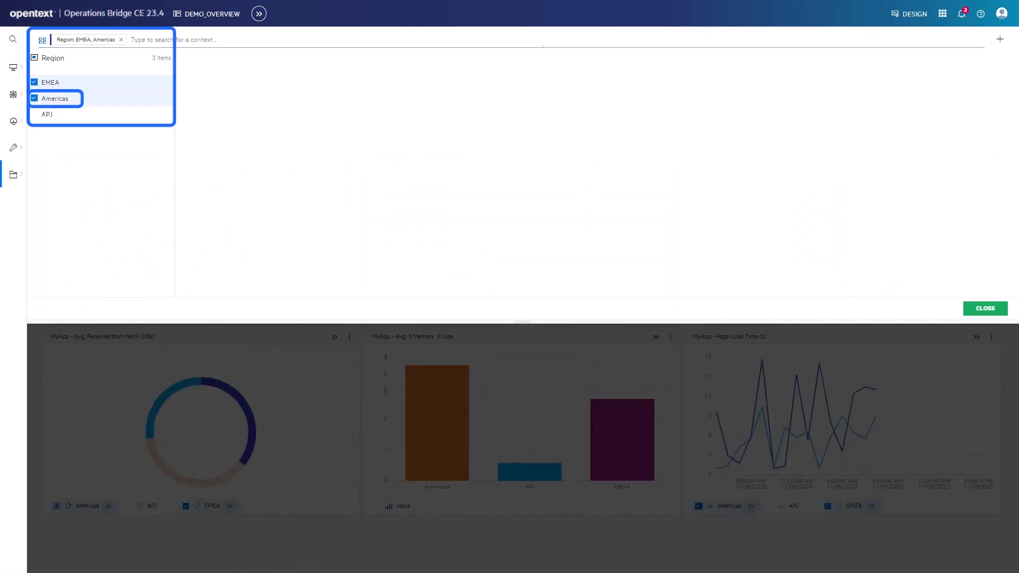
left_click(985, 308)
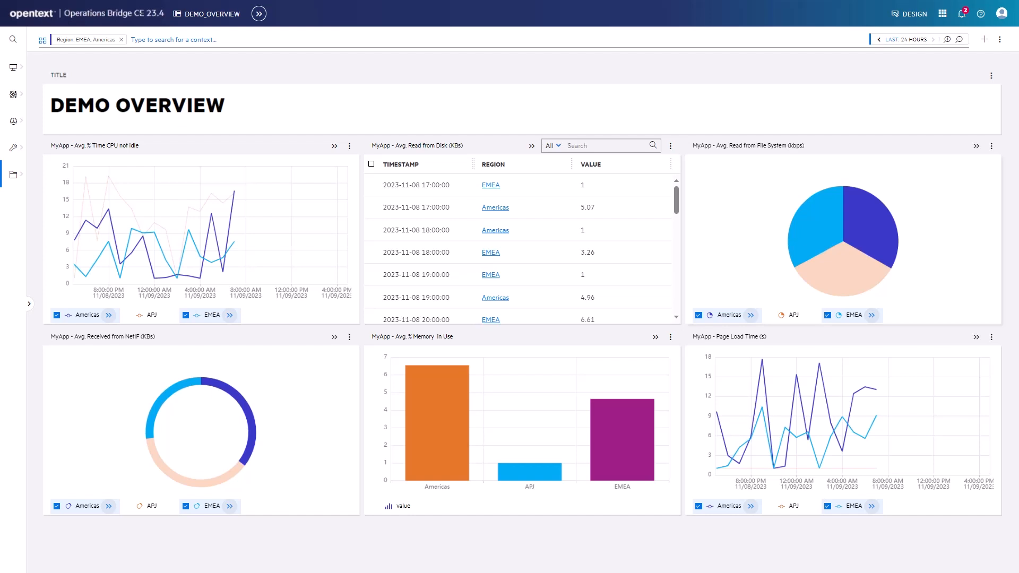
Step: Switch the context to APJ, then remove the Region chip so all regions show
left_click(128, 314)
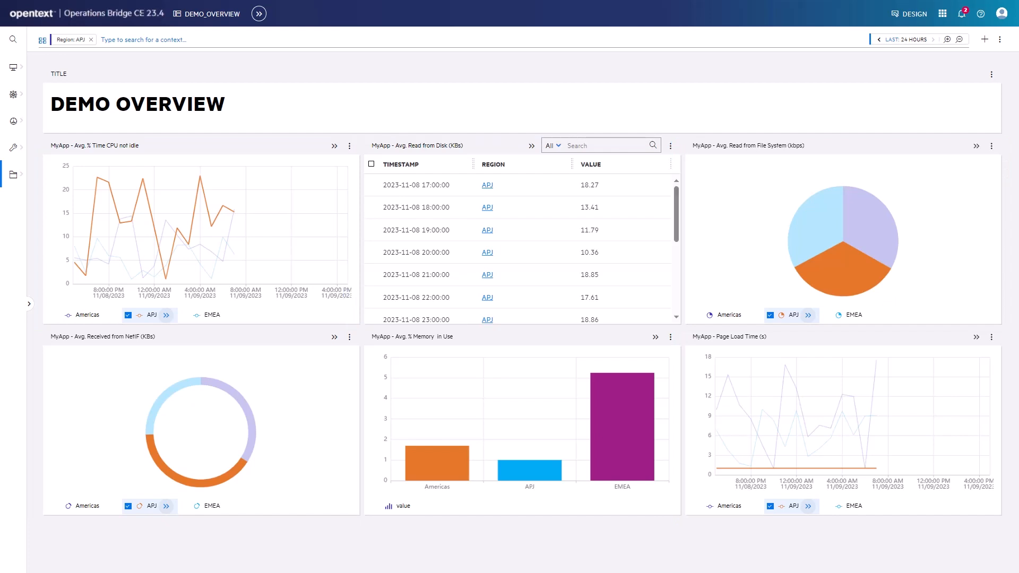
left_click(92, 40)
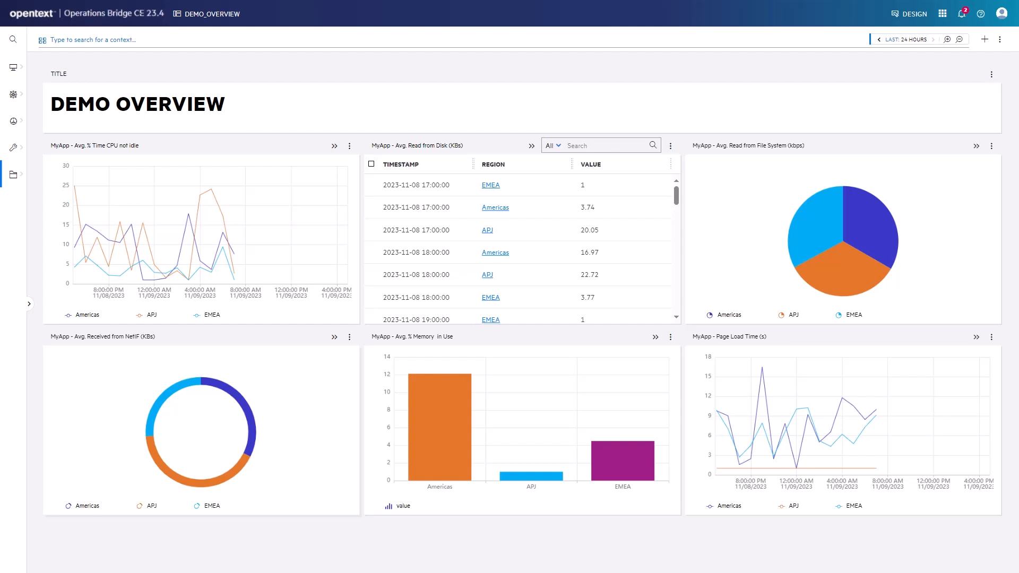
mouse_move(221, 232)
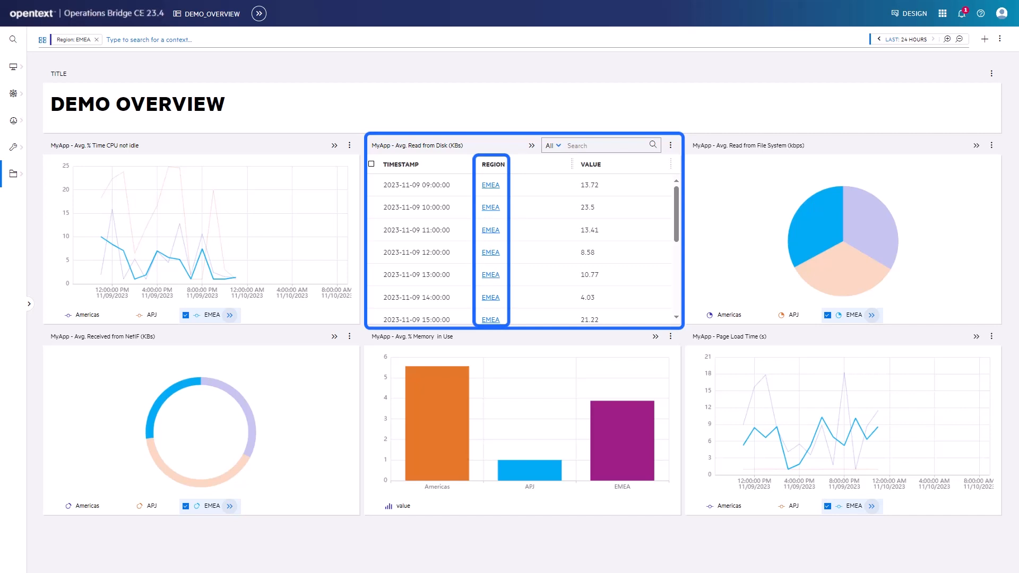
left_click(258, 14)
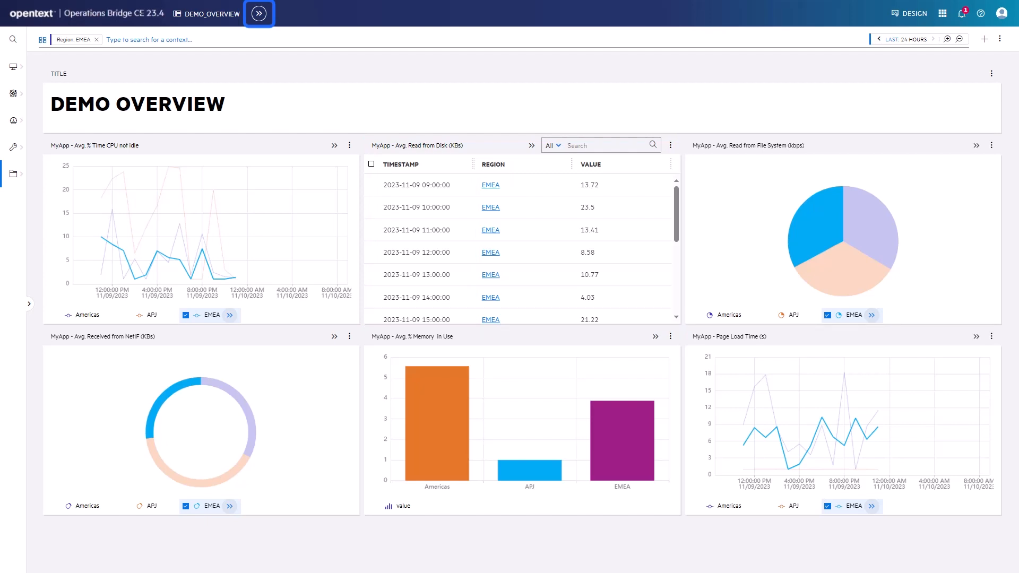
Step: Drill down to the 'MyApp - Read and Write from Disk - Details' page
left_click(261, 14)
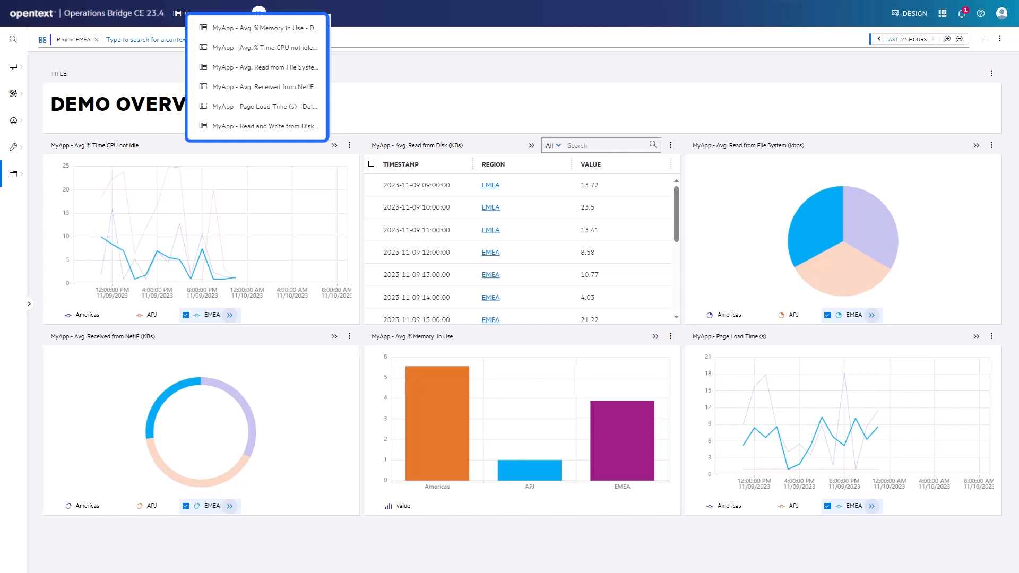
mouse_move(264, 127)
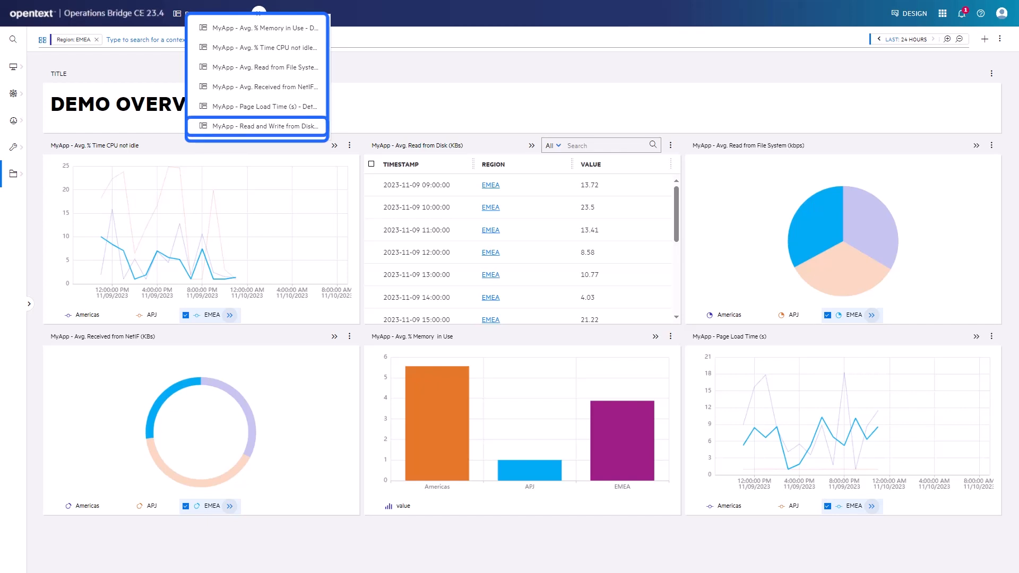
left_click(262, 126)
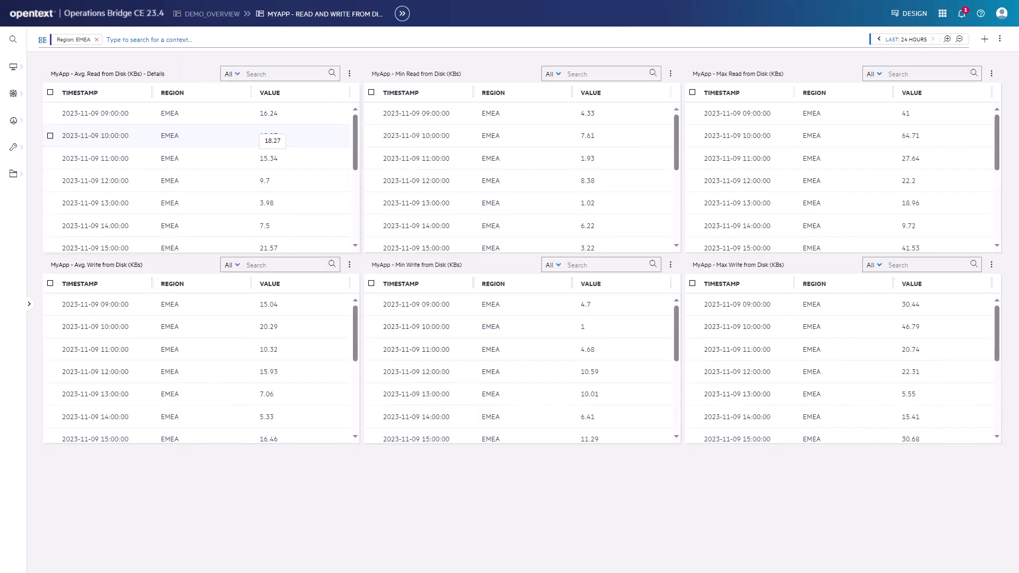